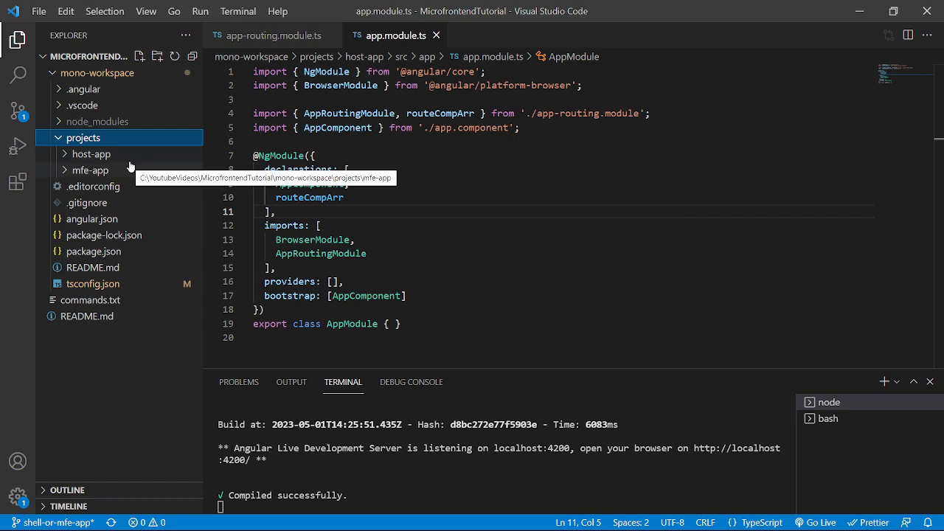
pyautogui.moveTo(92, 153)
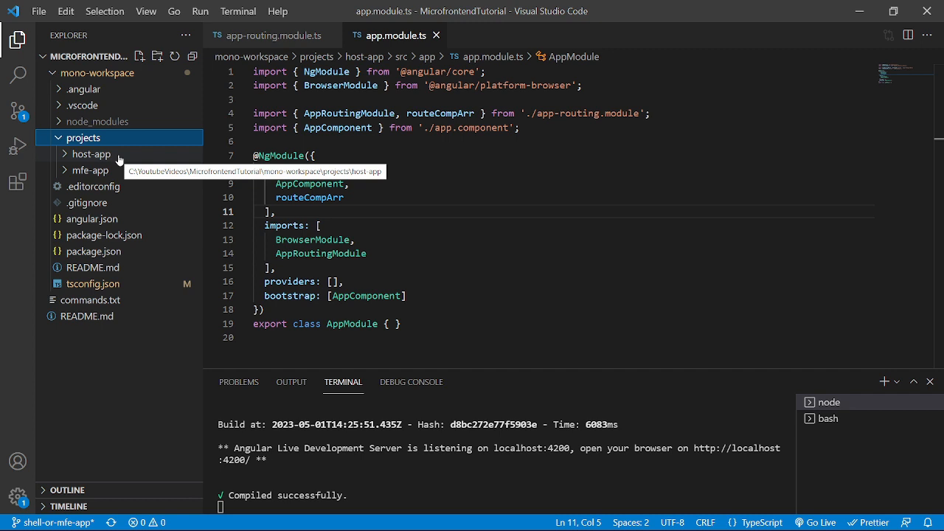
# Switch the terminal to bash and expand the mfe-app project folder in the Explorer
pyautogui.click(828, 419)
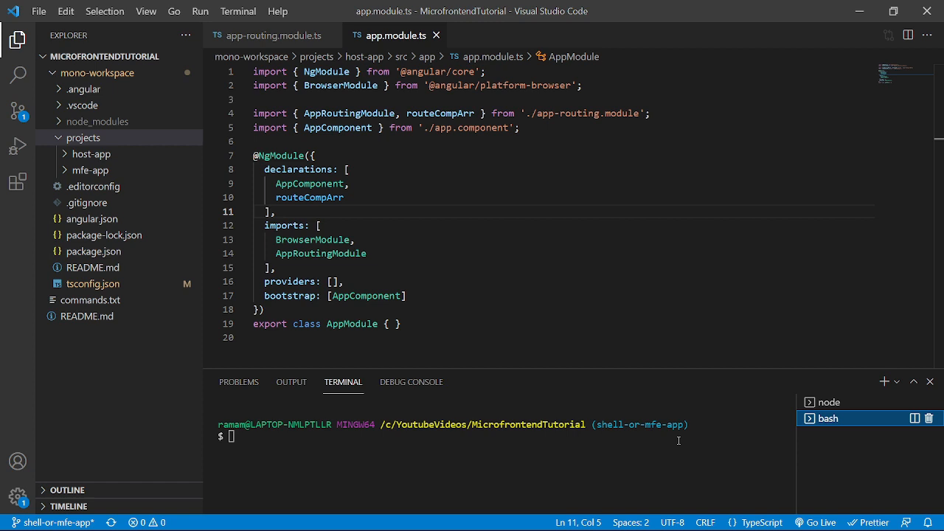
pyautogui.moveTo(410, 267)
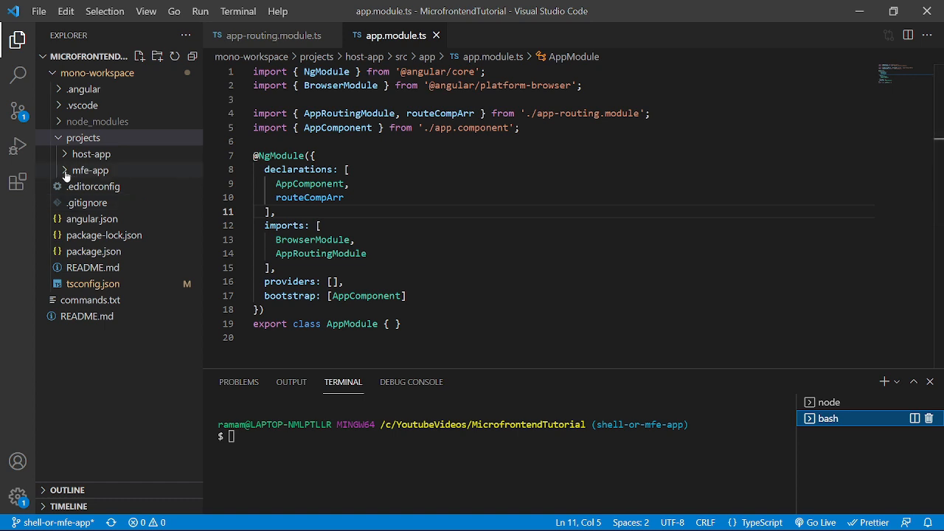
pyautogui.click(90, 171)
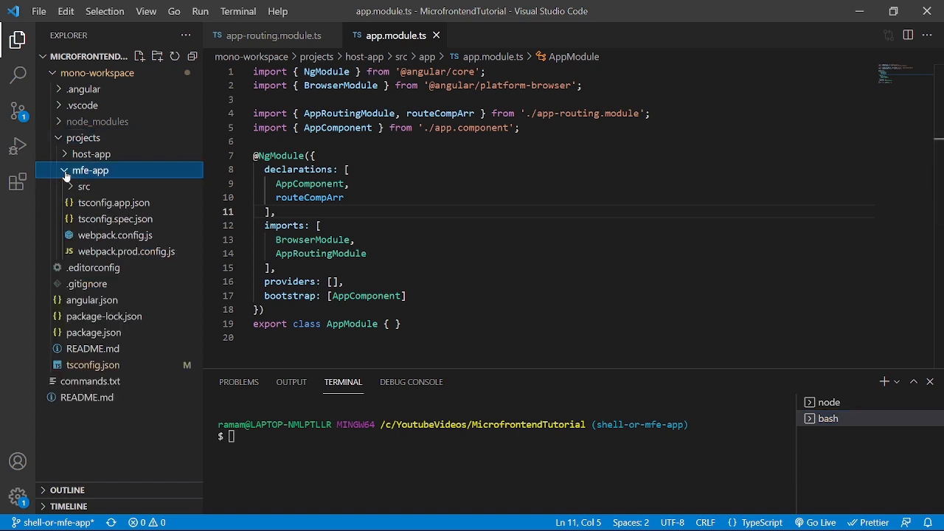
# Expand mfe-app's src folder toward app.component.html to clear its markup
pyautogui.click(84, 186)
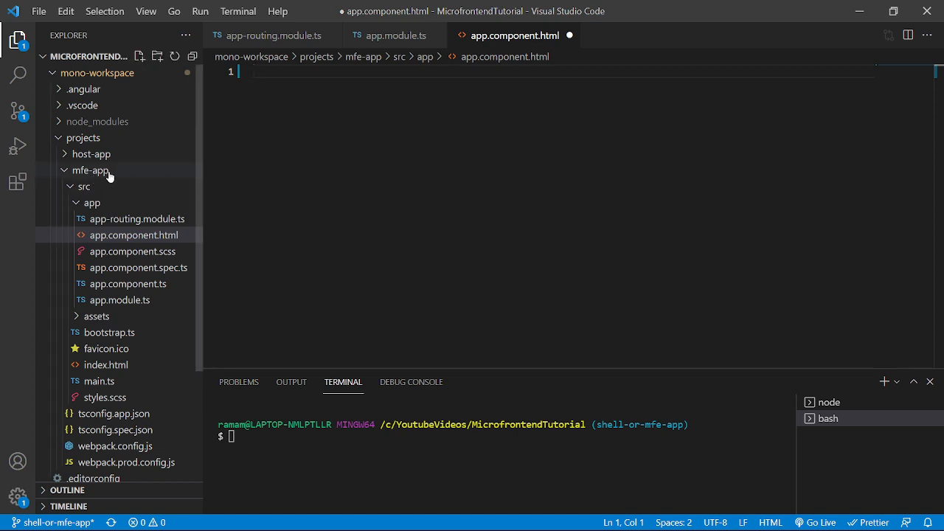
pyautogui.moveTo(91, 154)
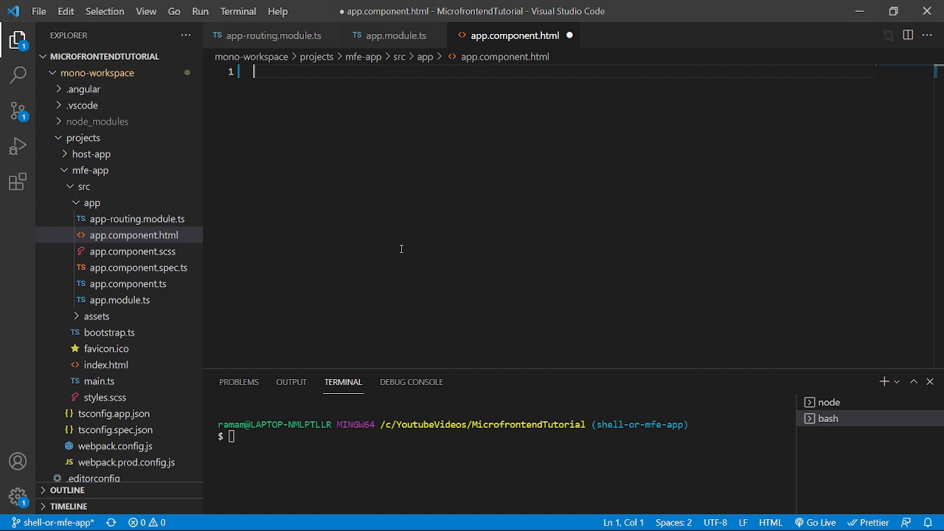
pyautogui.moveTo(838, 427)
pyautogui.write('cd .\\mono-workspace\\')
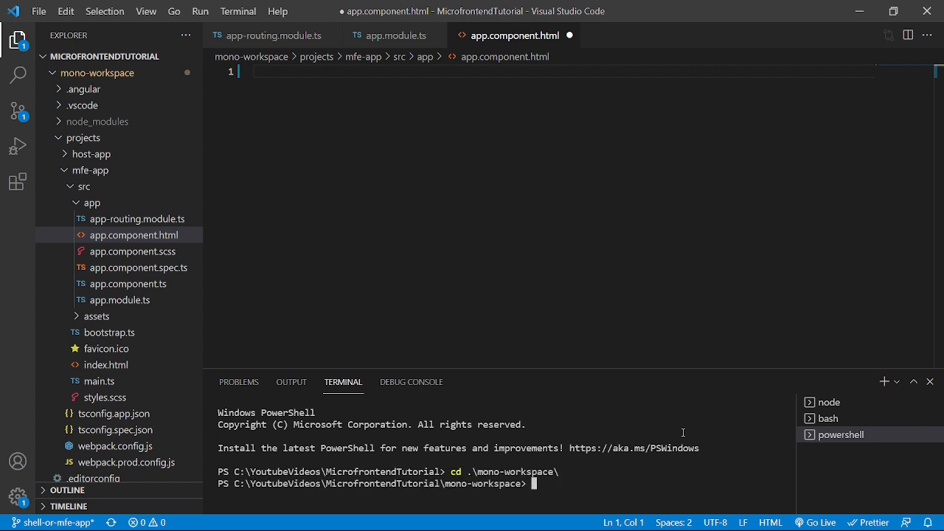
# Run 'ng g module todo-list --project=mfe-app' and expand the new todo-list folder
pyautogui.write('ng')
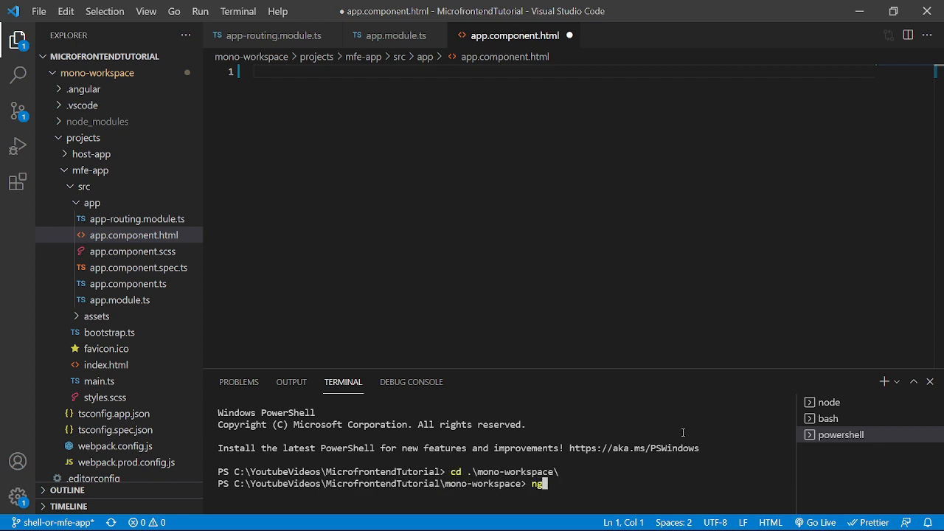
pyautogui.write('g')
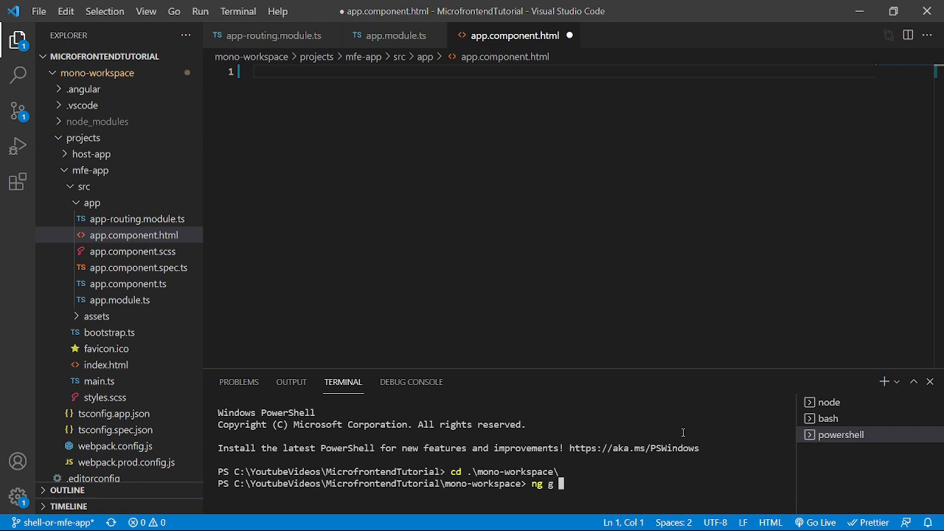
pyautogui.write('module to')
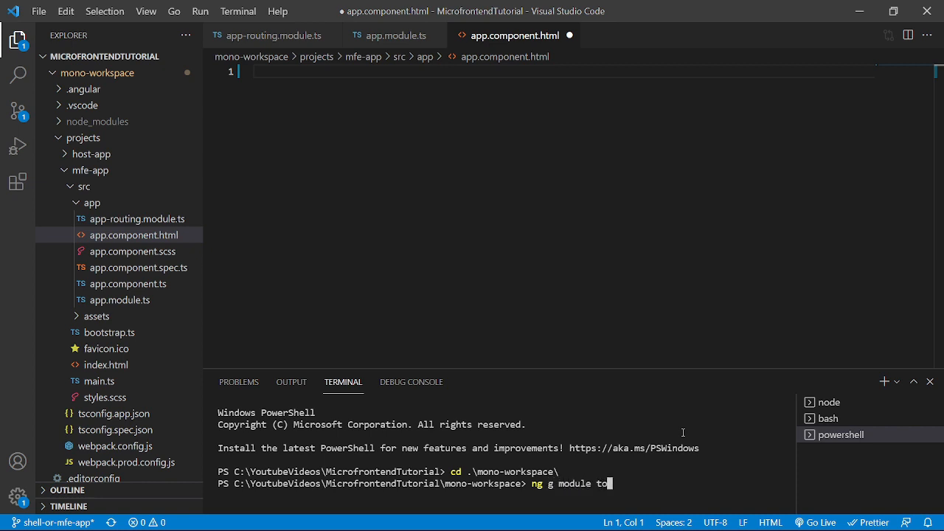
pyautogui.write('do-l')
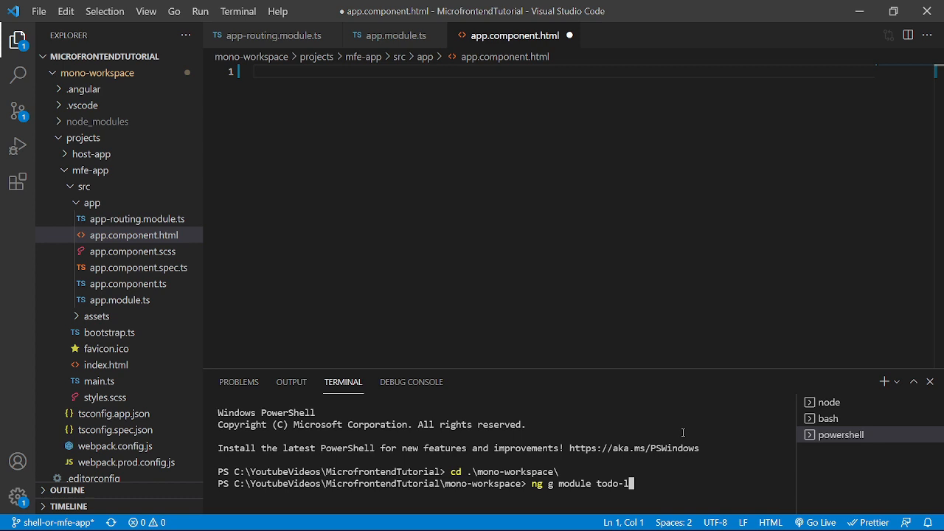
pyautogui.write('st')
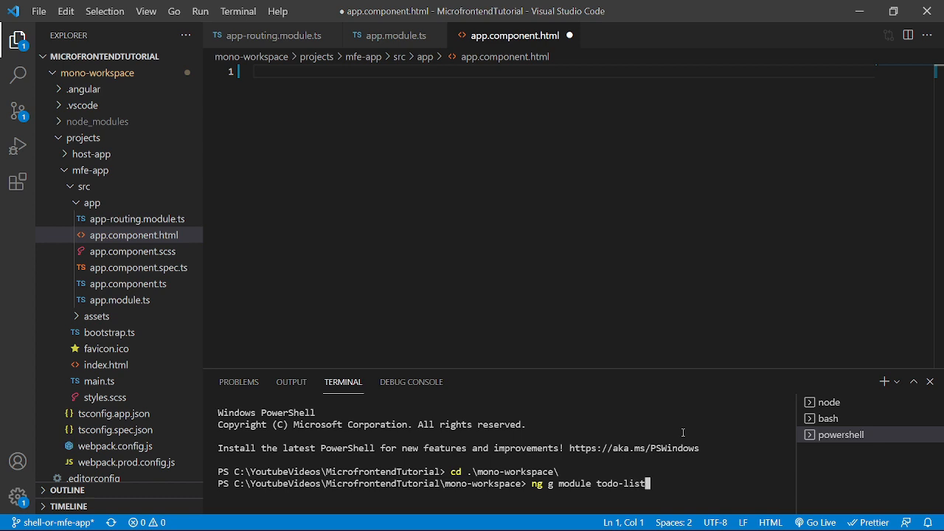
pyautogui.write('--project')
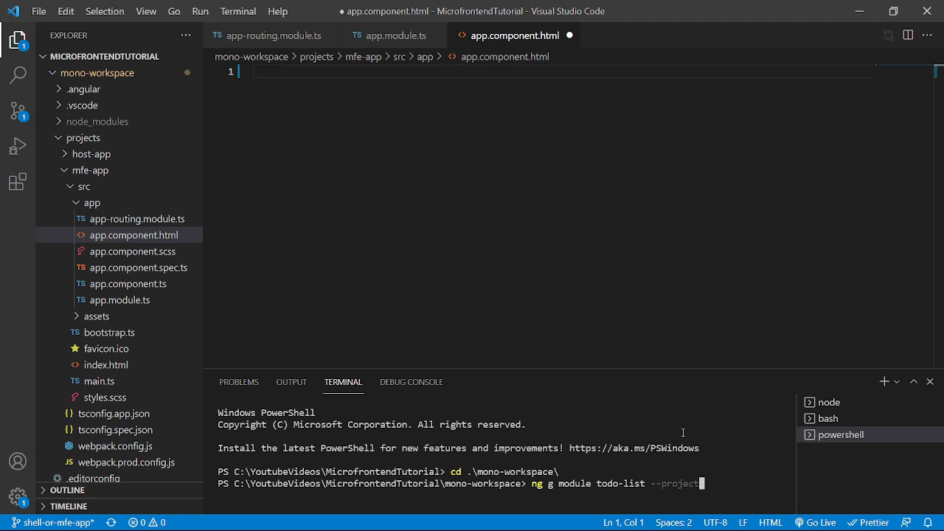
pyautogui.write('=mfe-app')
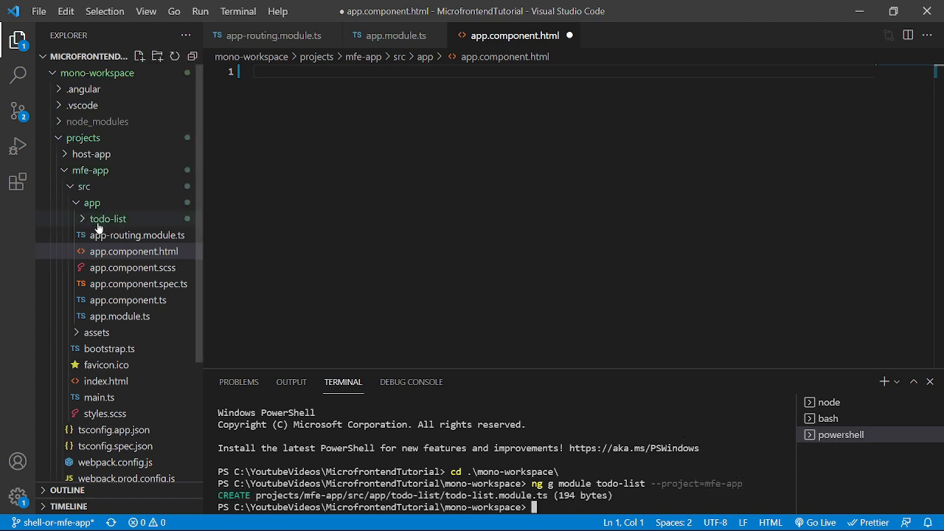
pyautogui.click(107, 219)
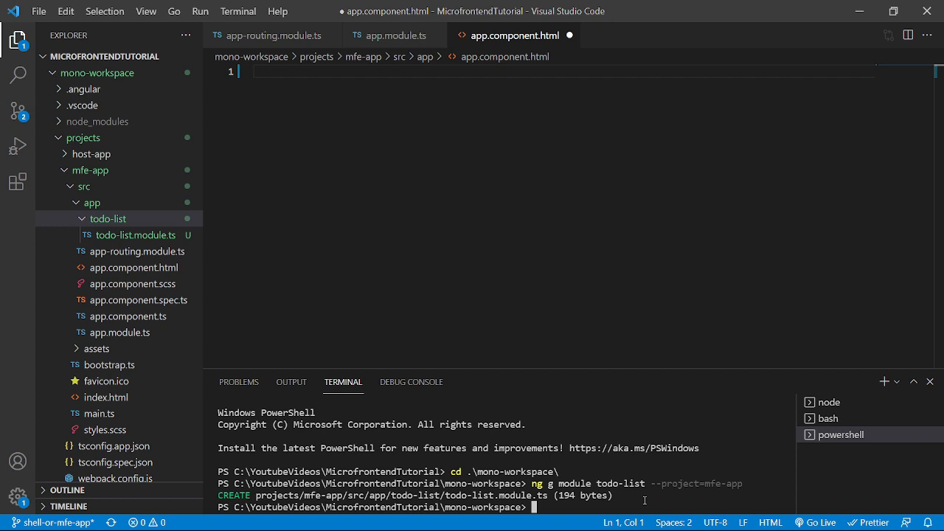
# Enter 'ng g c todo-list --project=mfe-app' to generate the todo-list component
pyautogui.write('ng g c')
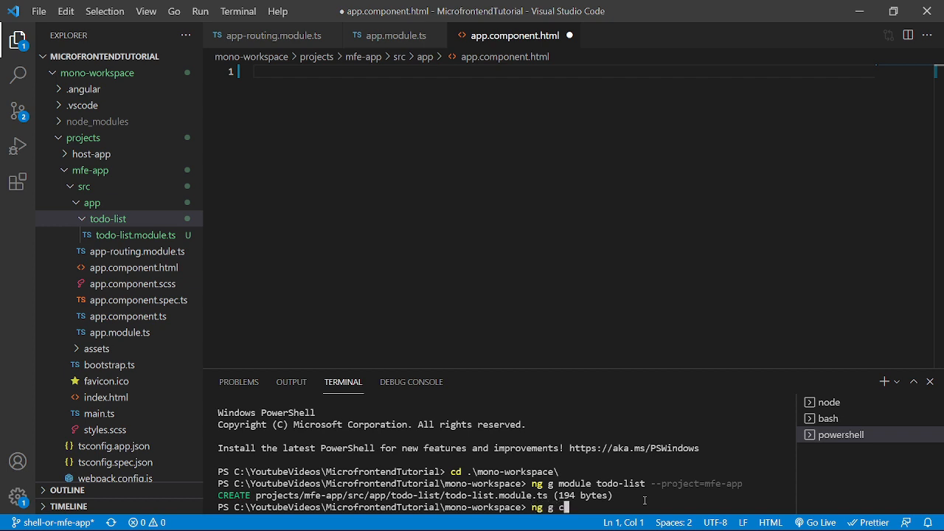
pyautogui.write('todo-list --project')
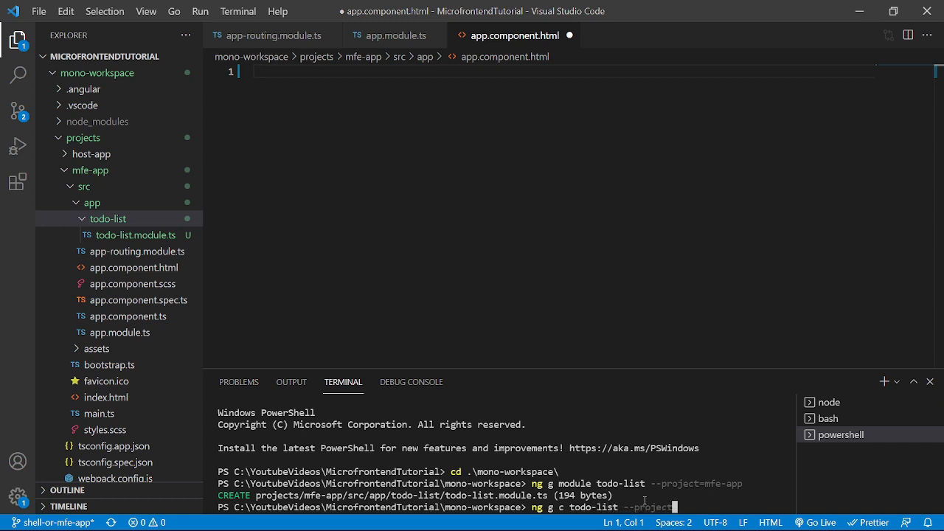
pyautogui.write('fe-app')
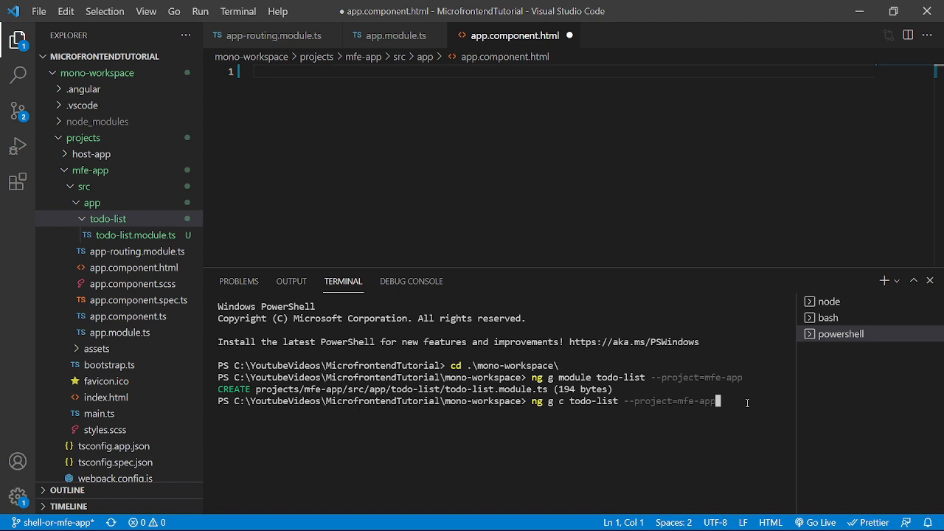
pyautogui.moveTo(731, 435)
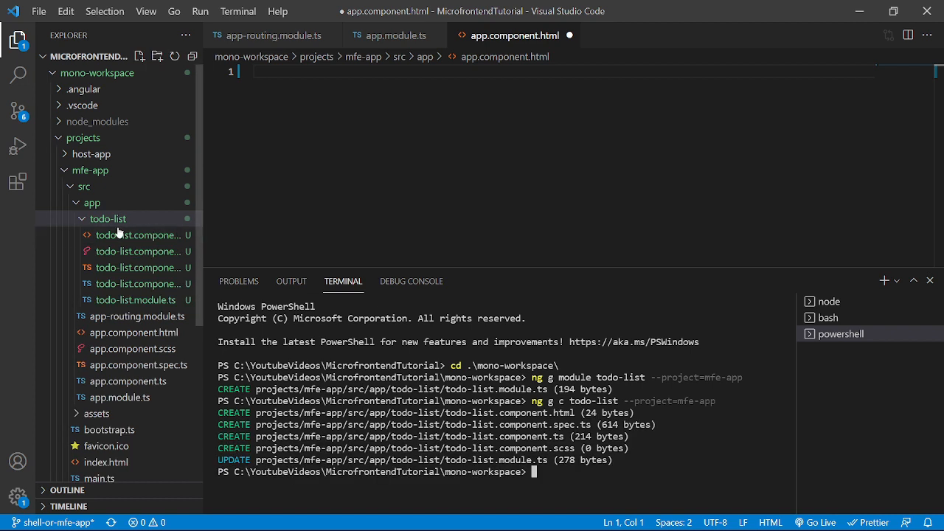
pyautogui.moveTo(136, 245)
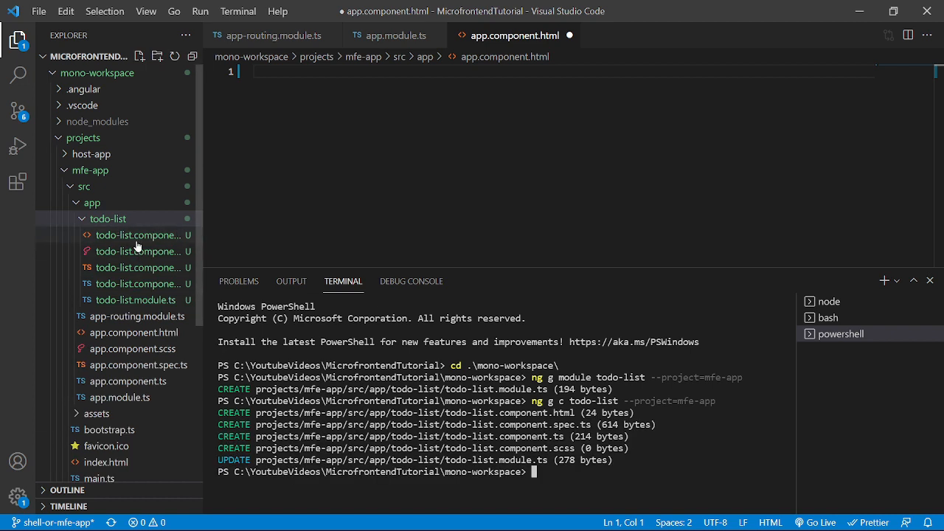
# Write an <ol> of three MFE tasks in todo-list.component.html (generate, establish, integrate in various technologies etc.)
pyautogui.click(138, 234)
pyautogui.write('<o></o>>')
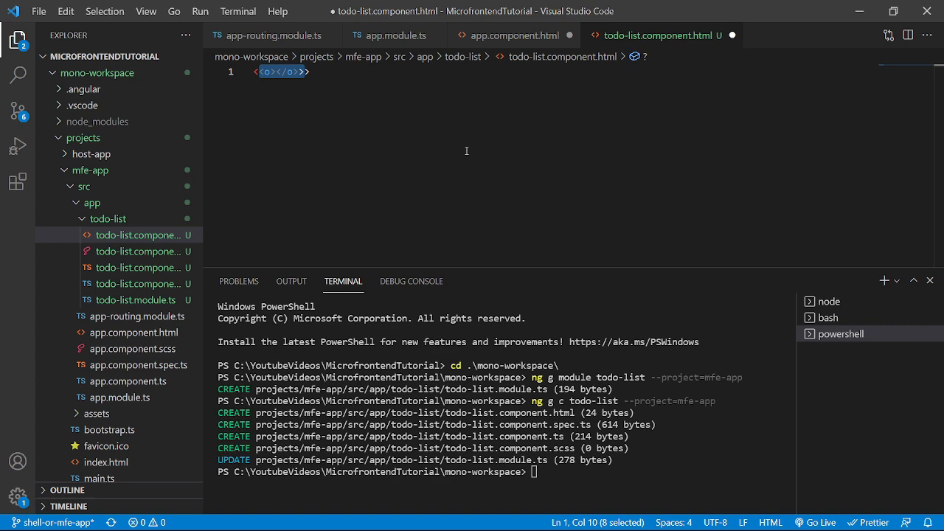
pyautogui.write('<ol>')
pyautogui.write('<li></li>')
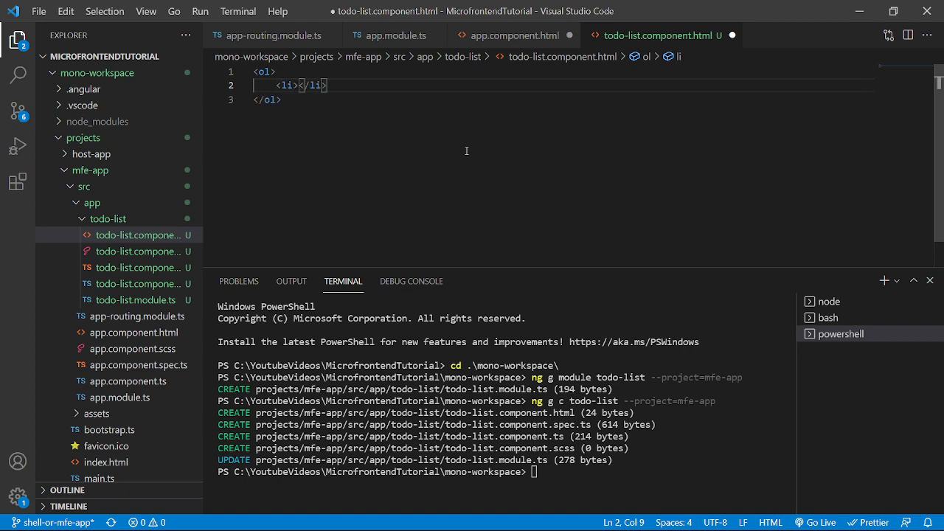
pyautogui.write('Need to integ')
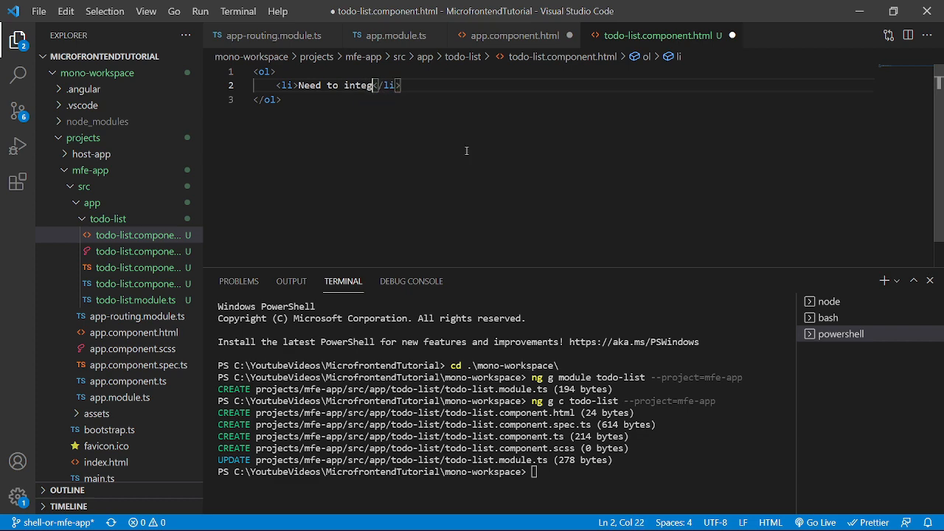
pyautogui.write('rate MFE with HOST')
pyautogui.write('<li></li>')
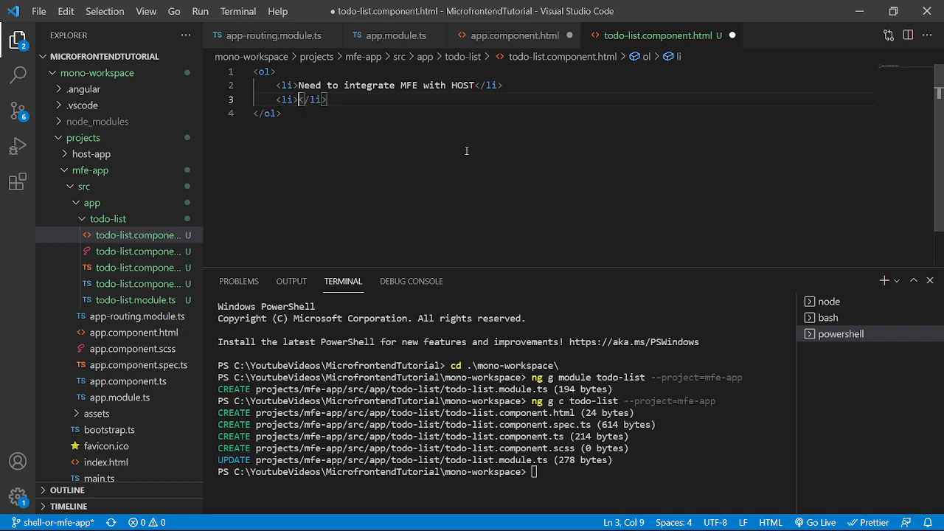
pyautogui.write('Need to')
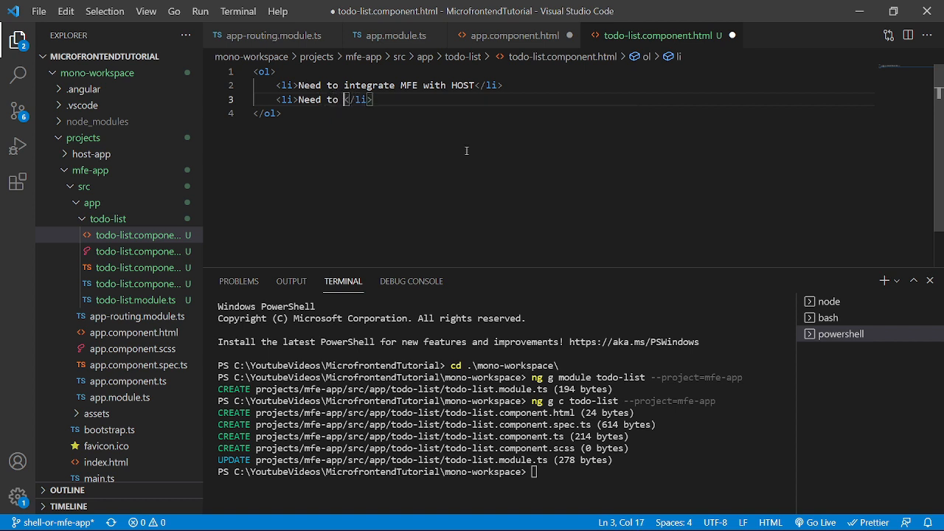
pyautogui.write('establish communication between HOST and MFE')
pyautogui.write('<li></li>')
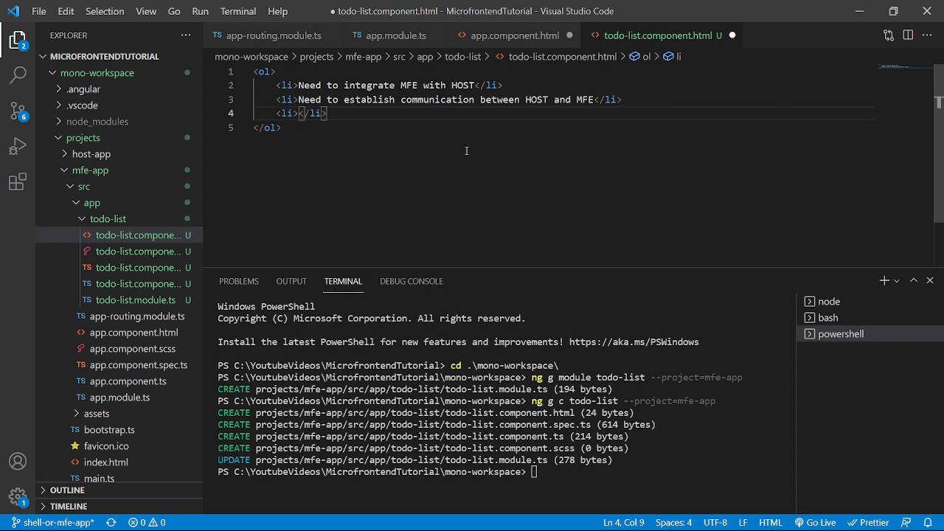
pyautogui.write('Need to implement')
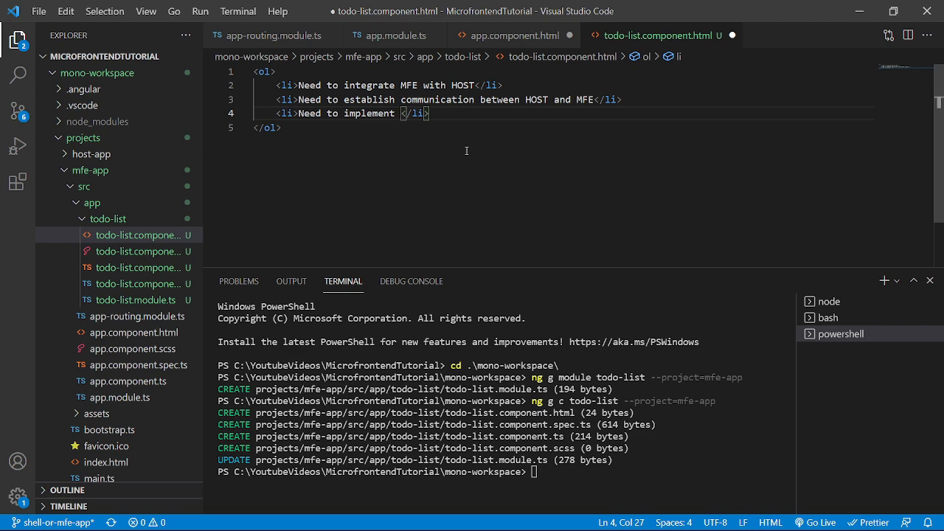
pyautogui.write('MFE in various techn')
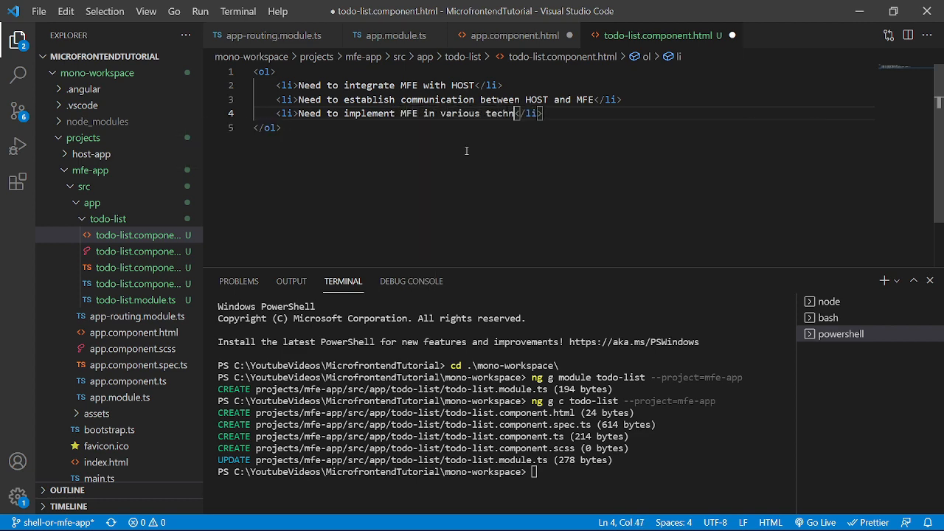
pyautogui.write('ologu')
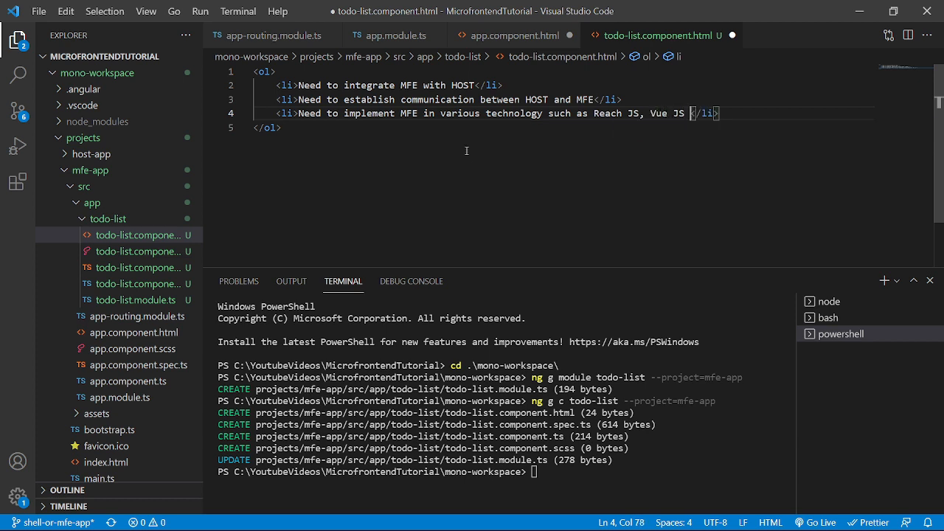
pyautogui.write('etc.')
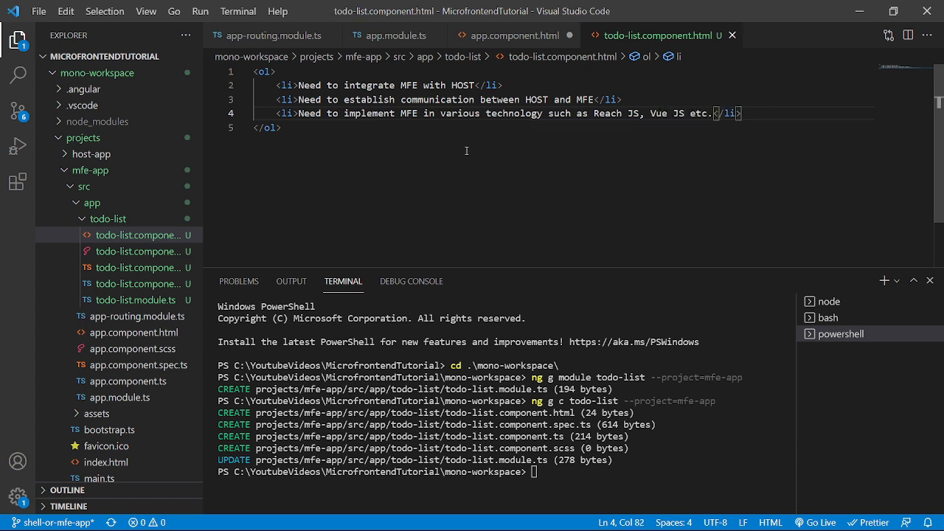
pyautogui.moveTo(121, 397)
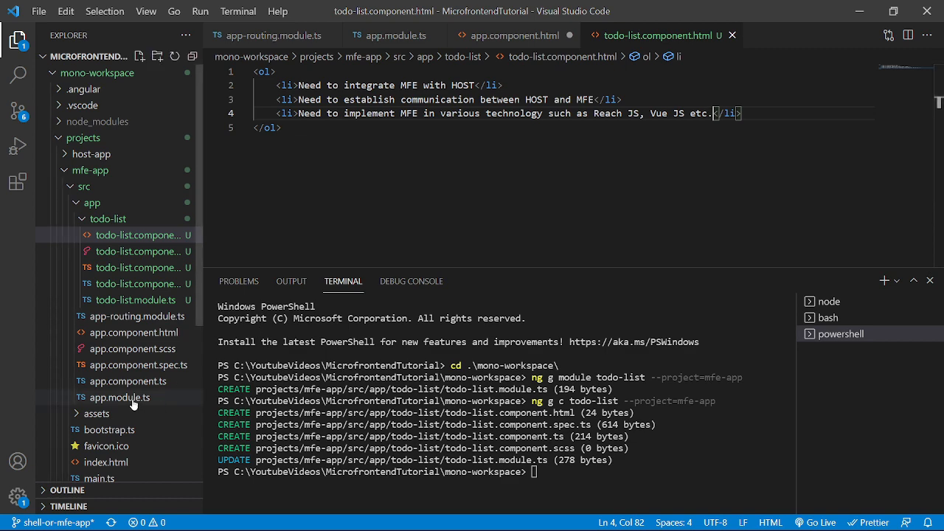
# Switch to mfe-app's app.module.ts root module file
pyautogui.click(121, 397)
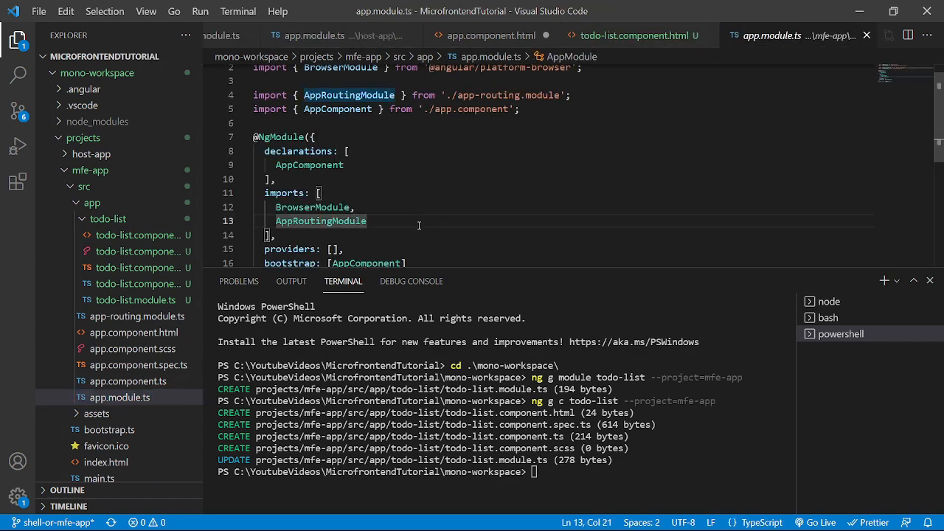
# Add TodoListModule to app.module.ts imports with its auto-import statement and save
pyautogui.write('Tod')
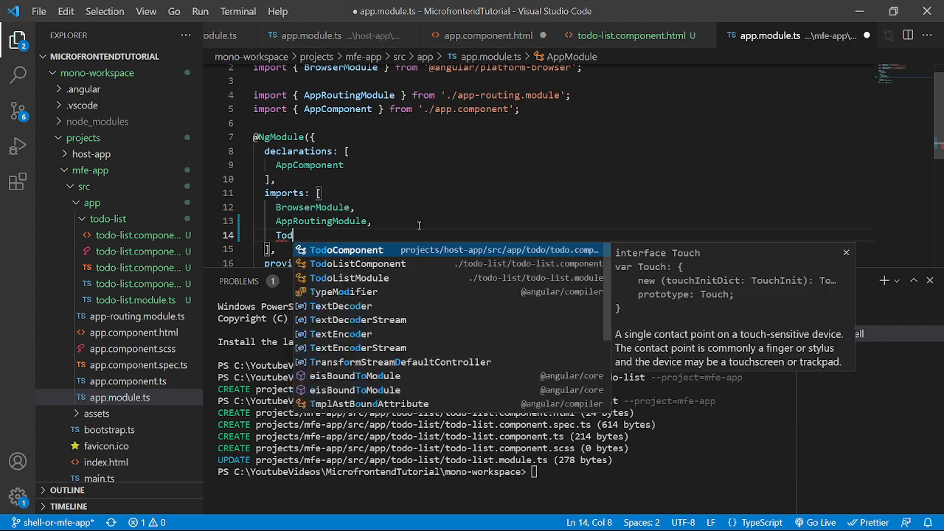
pyautogui.write('oMod')
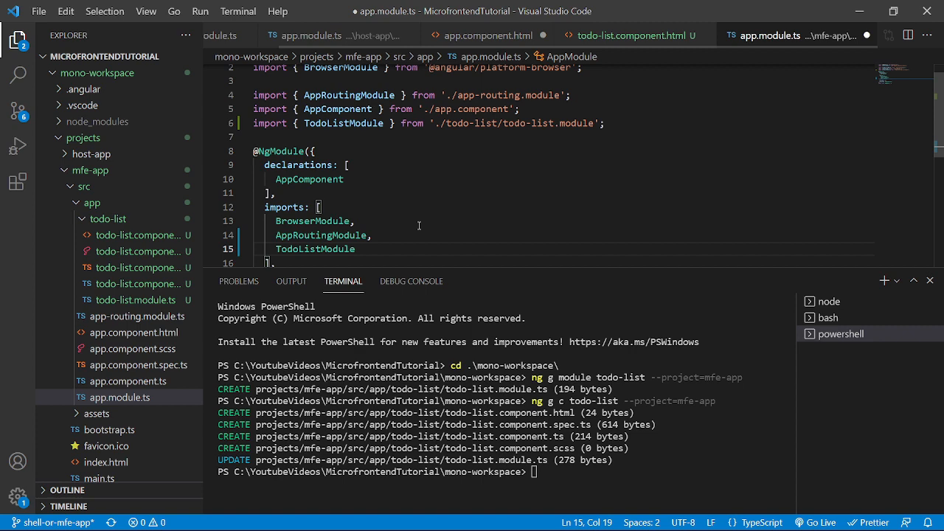
pyautogui.press('ctrl+s')
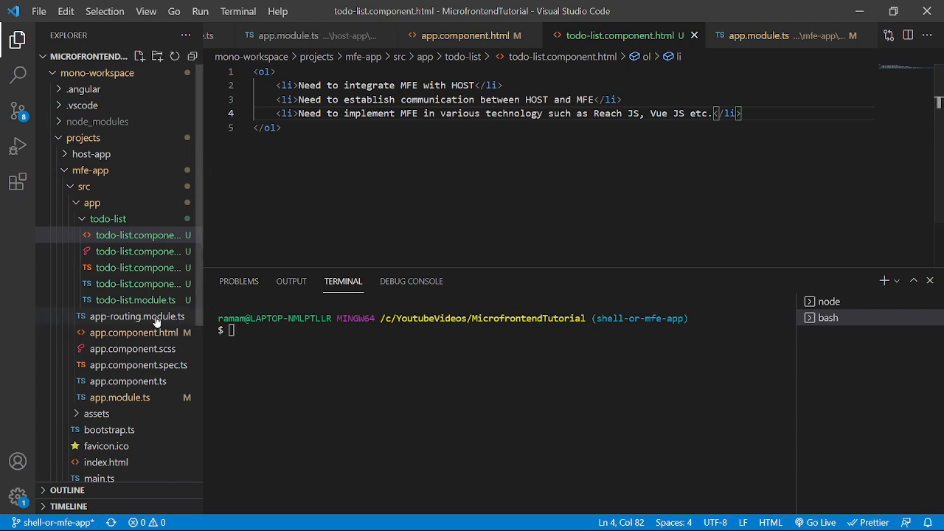
# In app-routing.module.ts add {path:'', redirectTo:'/todo-list', pathMatch:'full'}
pyautogui.click(137, 316)
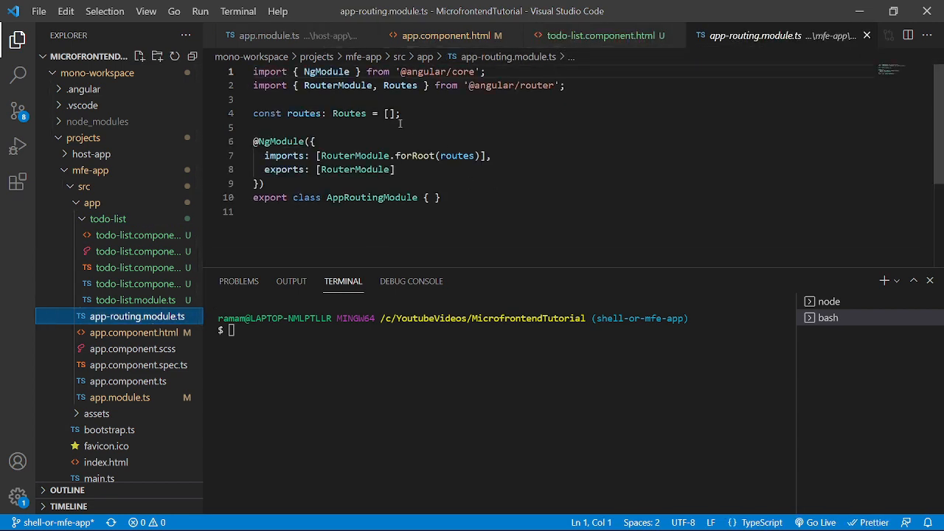
pyautogui.press('Enter')
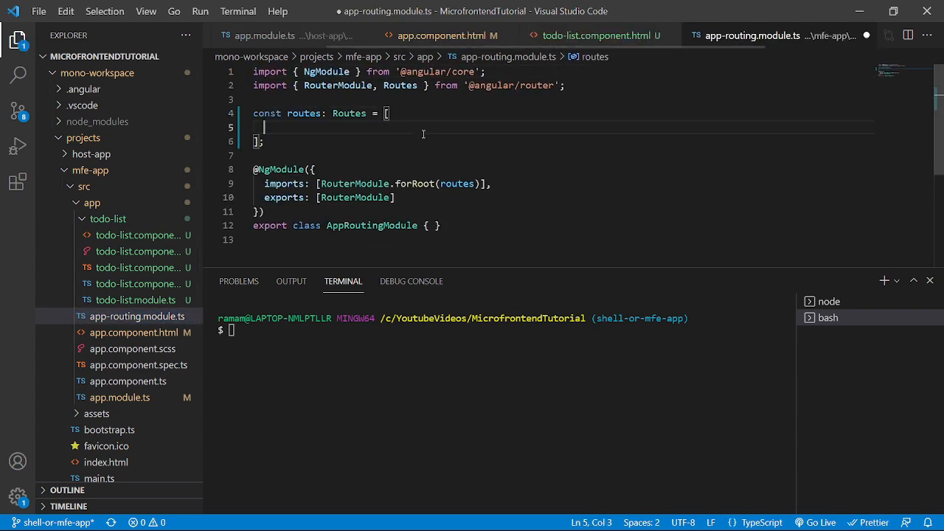
pyautogui.write("{path: '',")
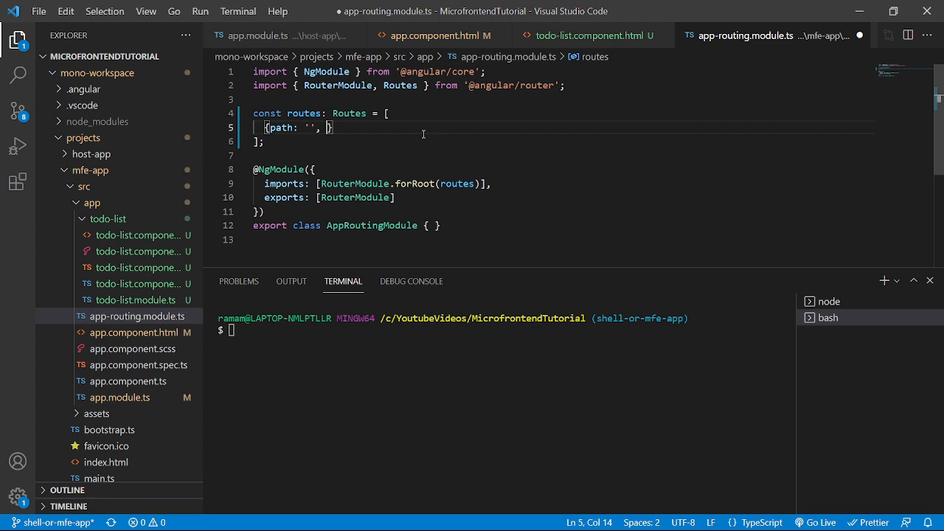
pyautogui.write('redirectTo:')
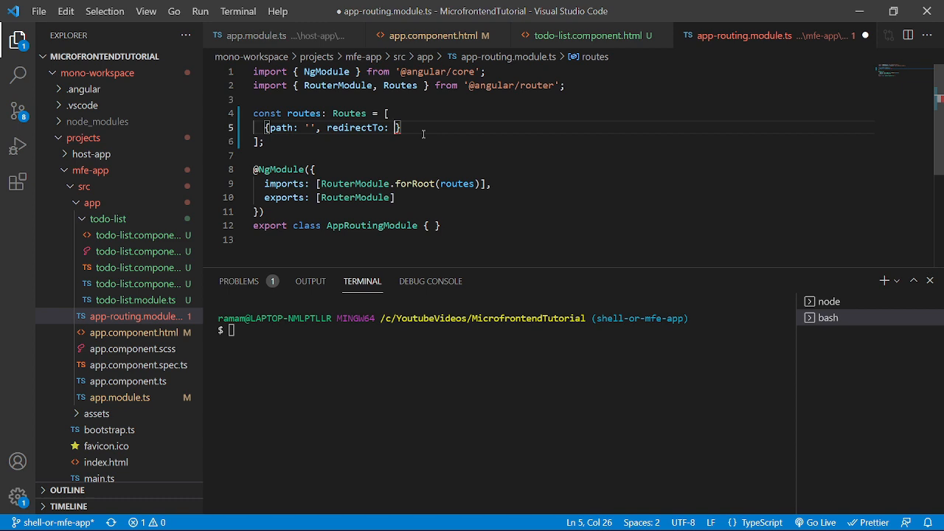
pyautogui.write("/'")
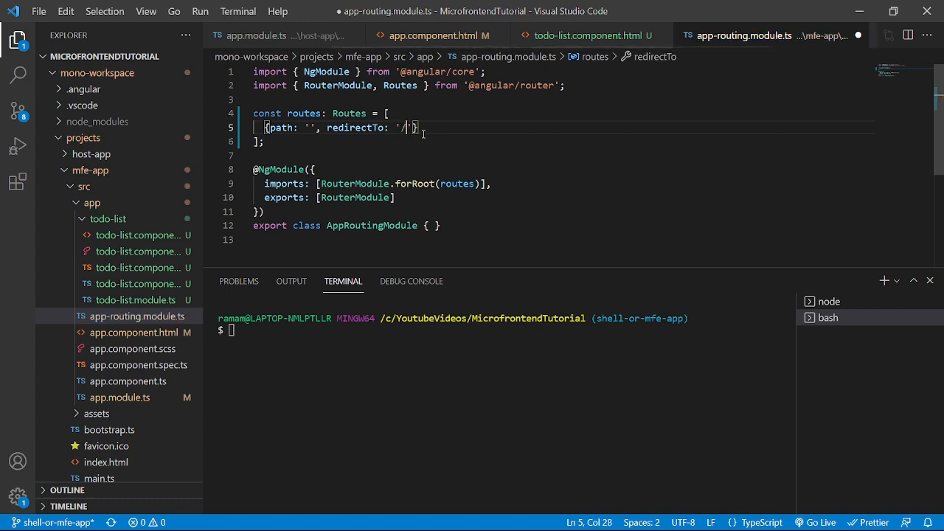
pyautogui.write('todo-')
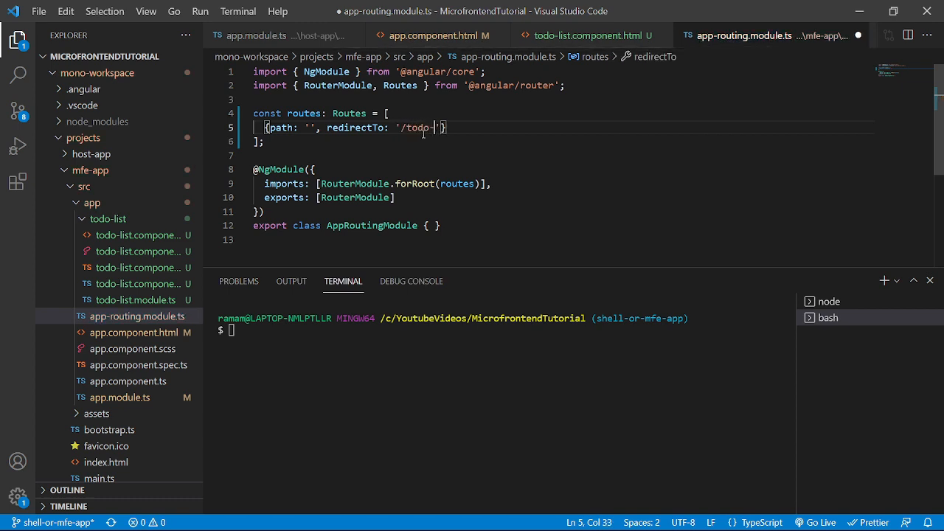
pyautogui.write("list',")
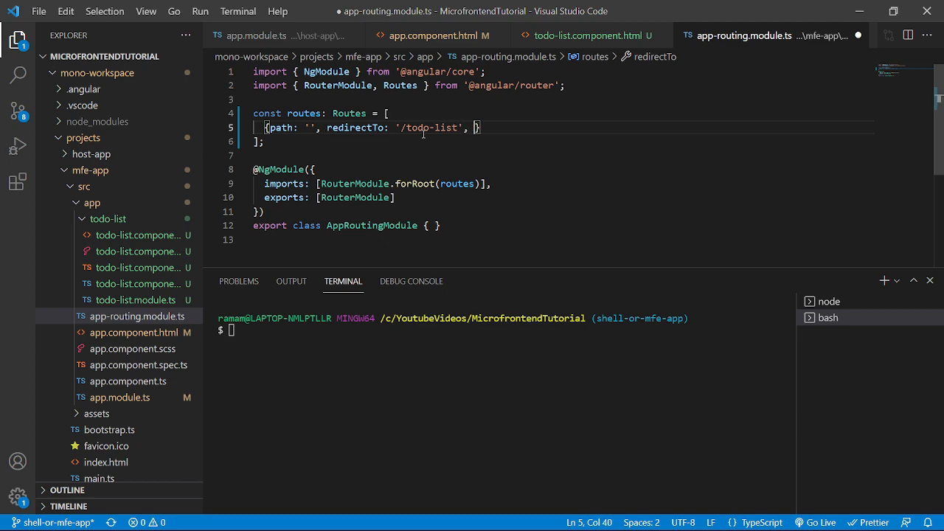
pyautogui.write('pathMatch')
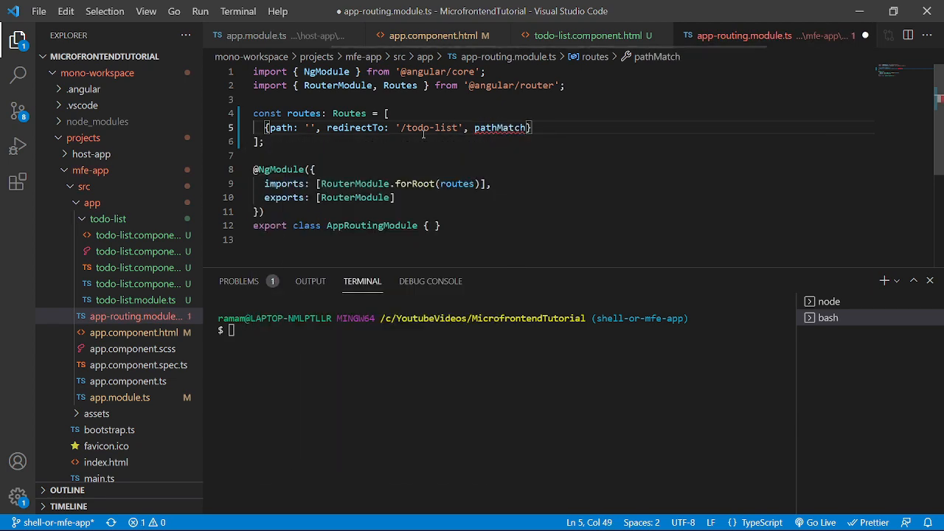
pyautogui.write(": 'full'")
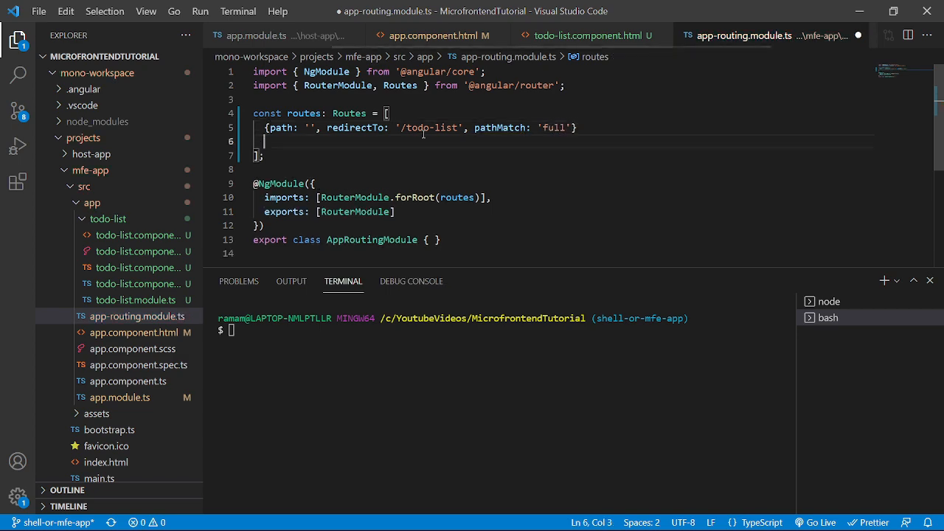
# Add {path:'todo-list', component: TodoListComponent} with its auto-import and save
pyautogui.write('{path:')
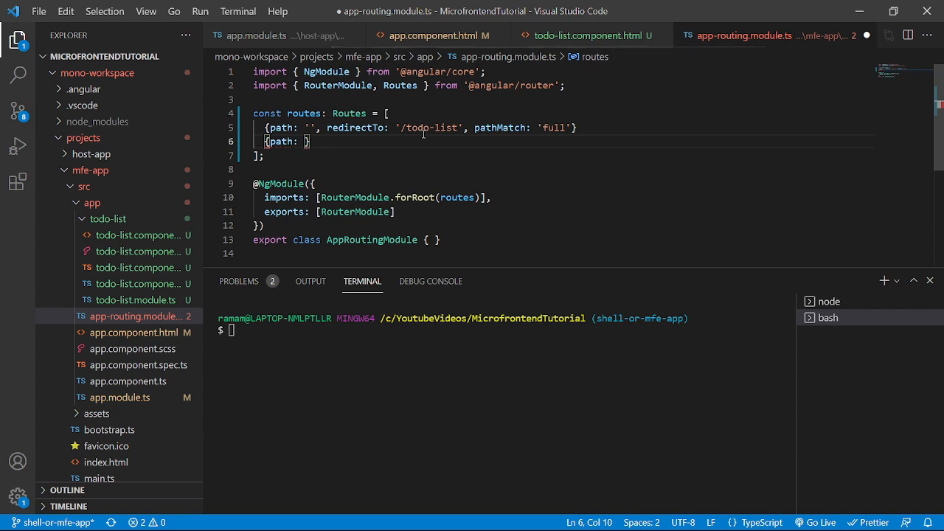
pyautogui.write('/tod')
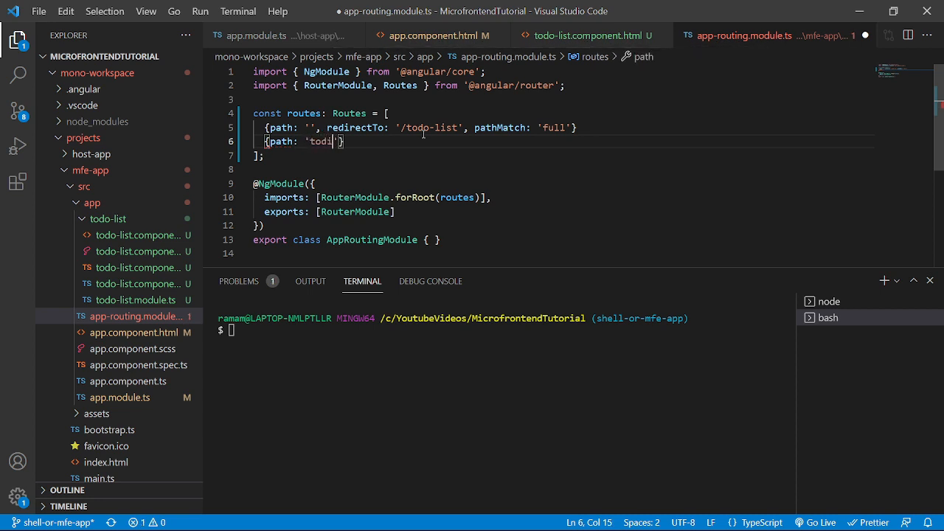
pyautogui.write('-list')
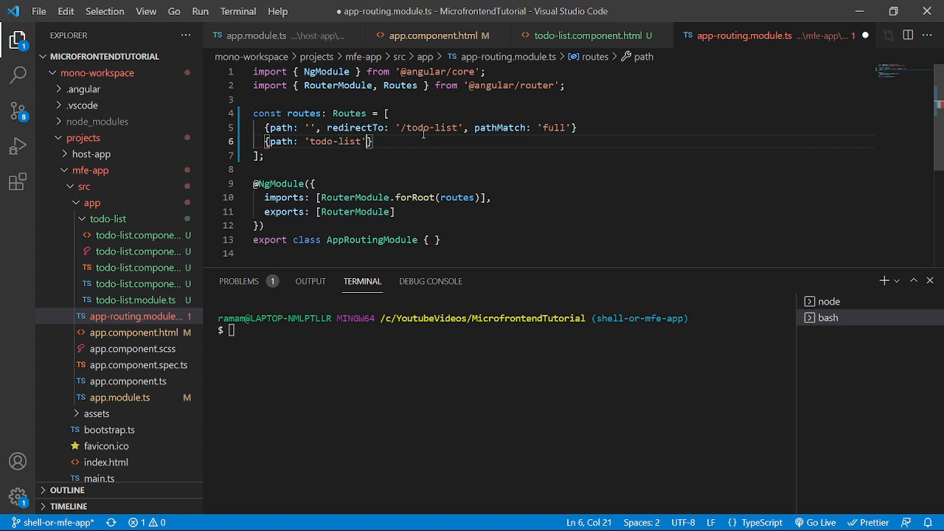
pyautogui.write(', component')
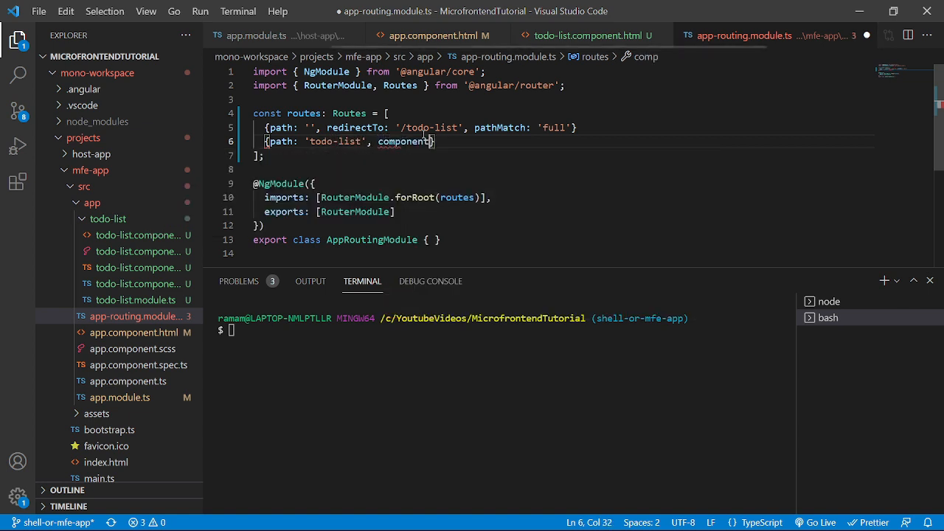
pyautogui.write('TodoListComponent')
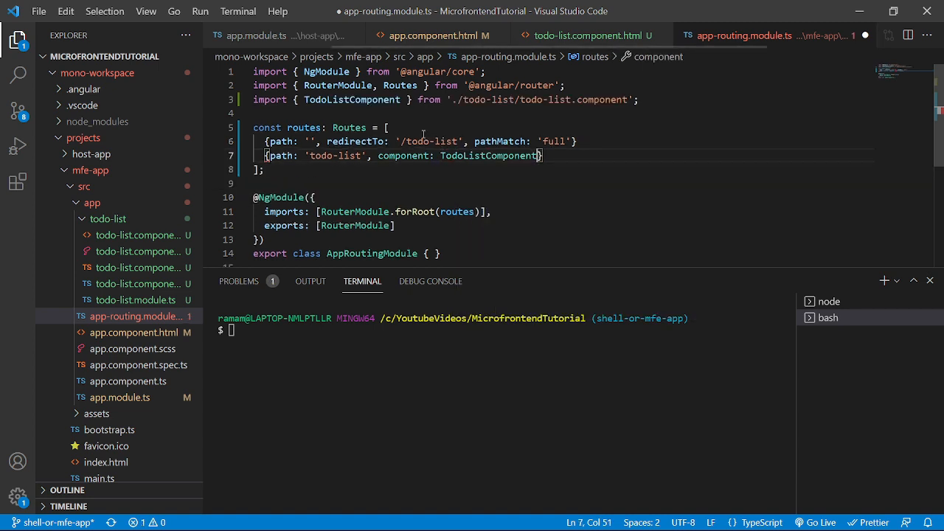
pyautogui.press('ctrl+s')
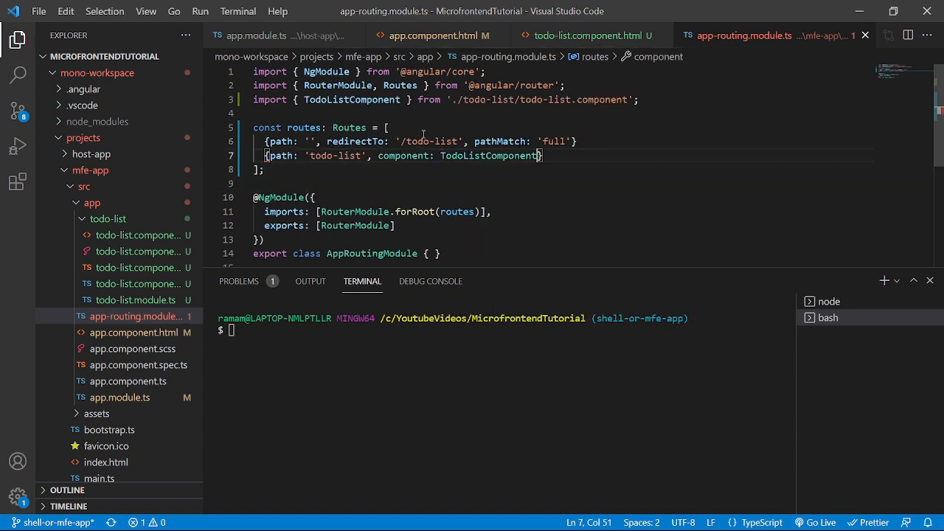
# Make app.component.html a single <router-outlet></router-outlet>, add the missing comma between routes, and save
pyautogui.click(420, 35)
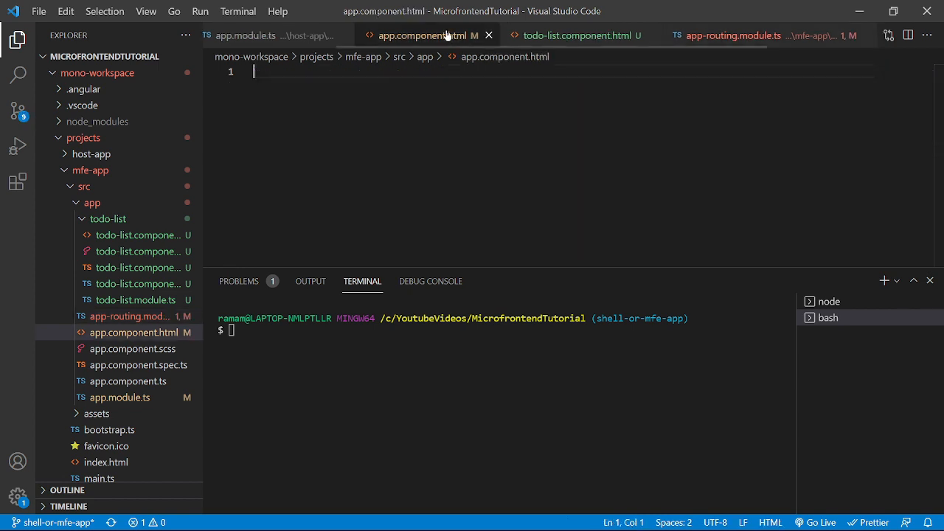
pyautogui.write('<r')
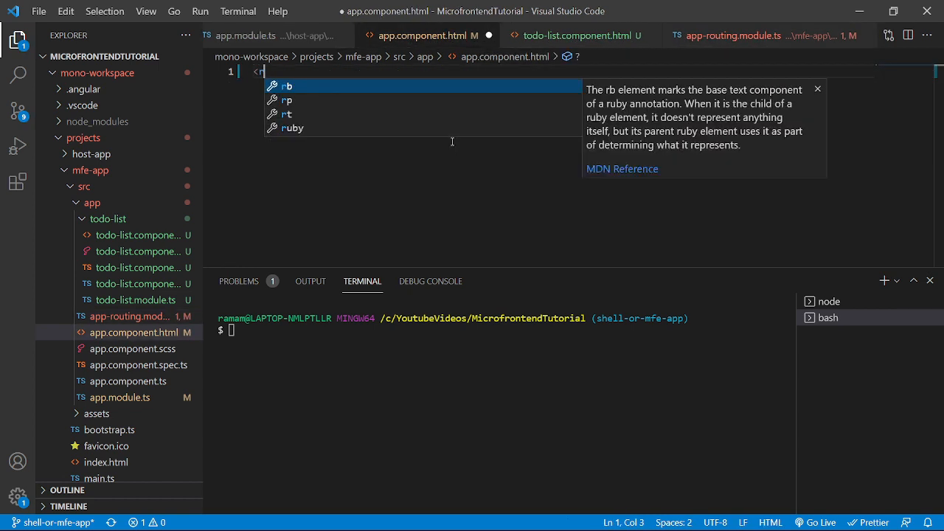
pyautogui.write('outer-outlet></router-outlet>')
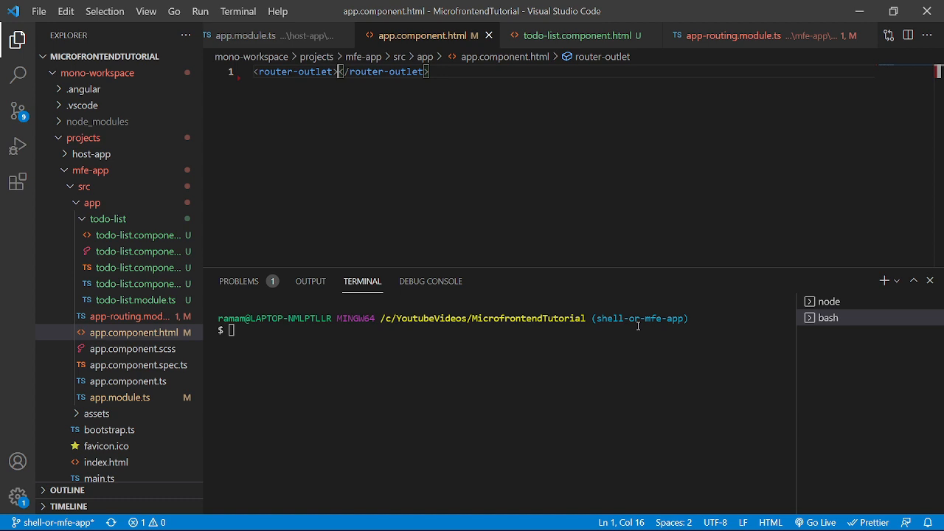
pyautogui.moveTo(289, 171)
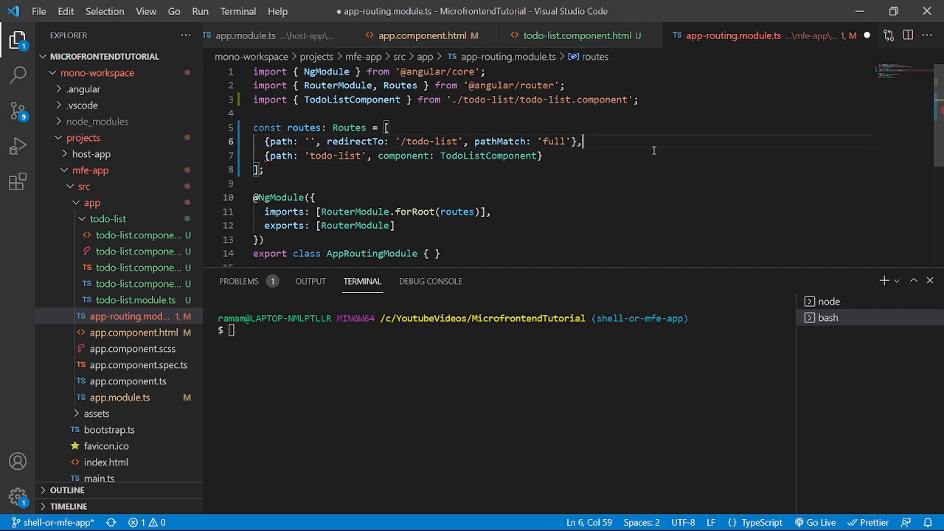
pyautogui.press('ctrl+s')
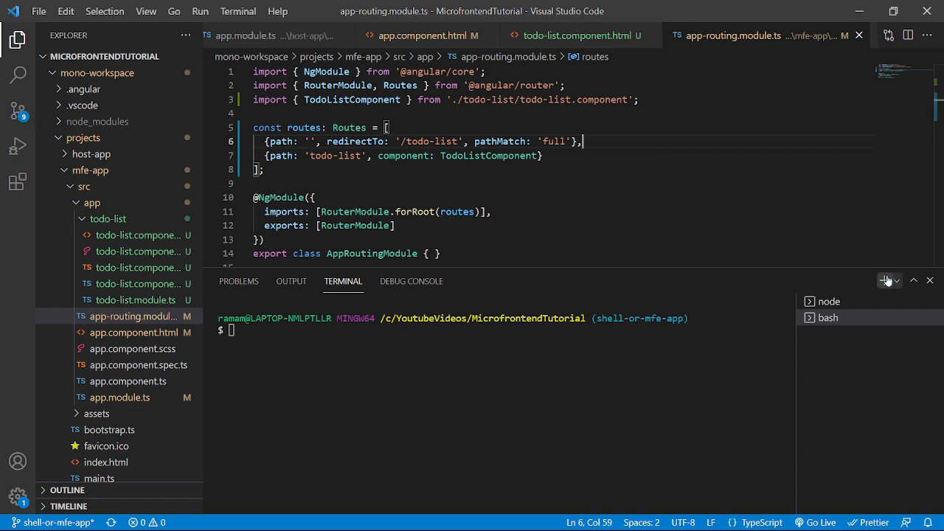
# From the PowerShell terminal run 'ng s mfe-app -o' to serve the app in the browser
pyautogui.click(892, 281)
pyautogui.write('cd .\\mono-workspace\\')
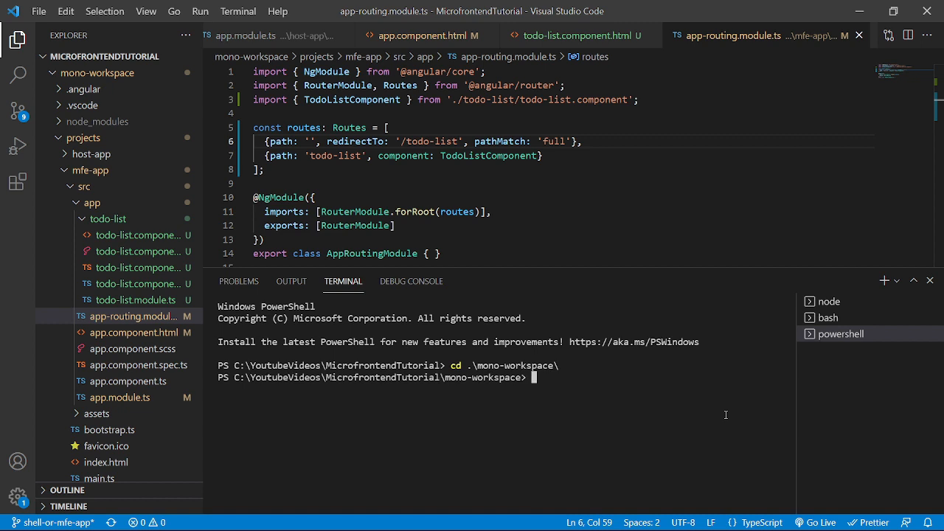
pyautogui.write('ng s')
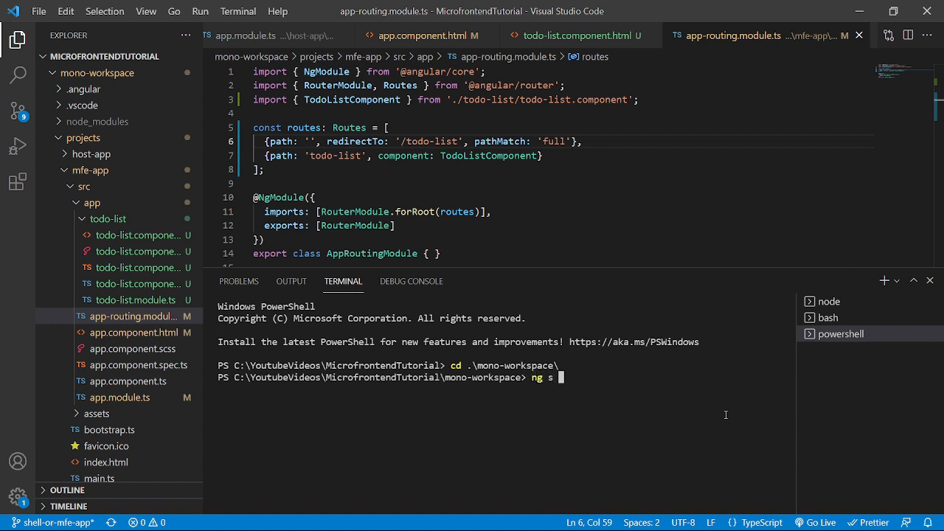
pyautogui.write('mfe-app')
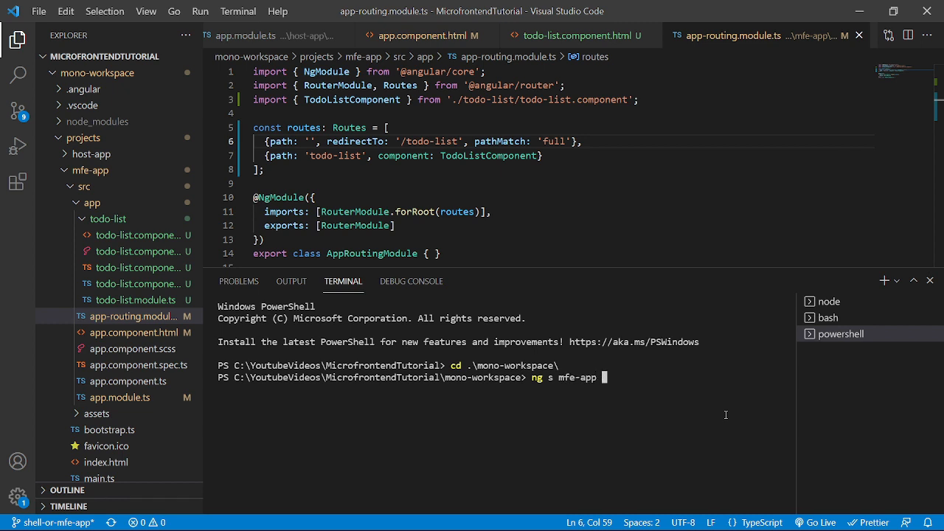
pyautogui.write('-o')
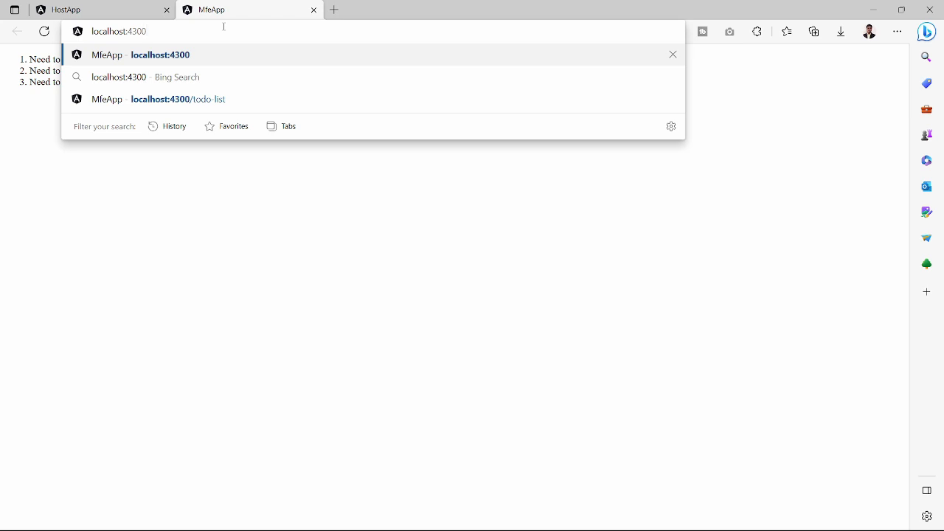
# View localhost:4300 in Edge redirected to /todo-list showing the three tasks
pyautogui.click(177, 99)
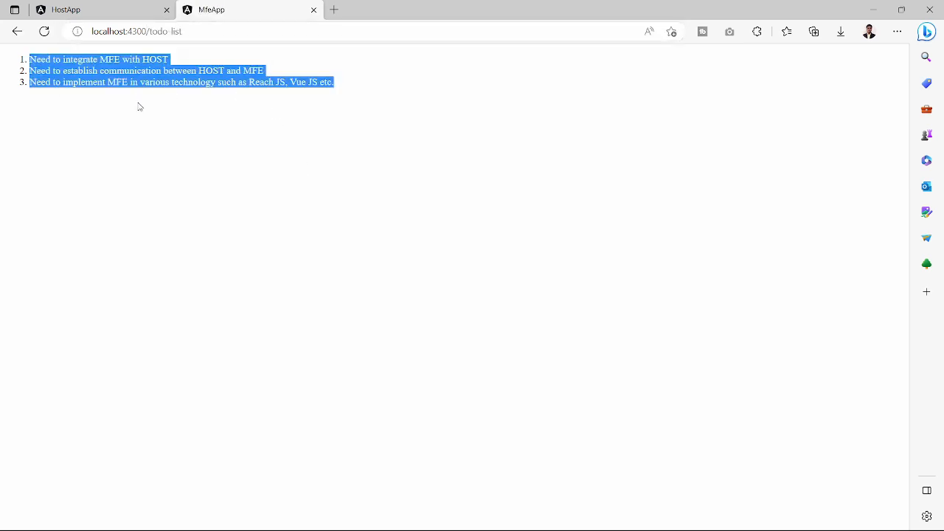